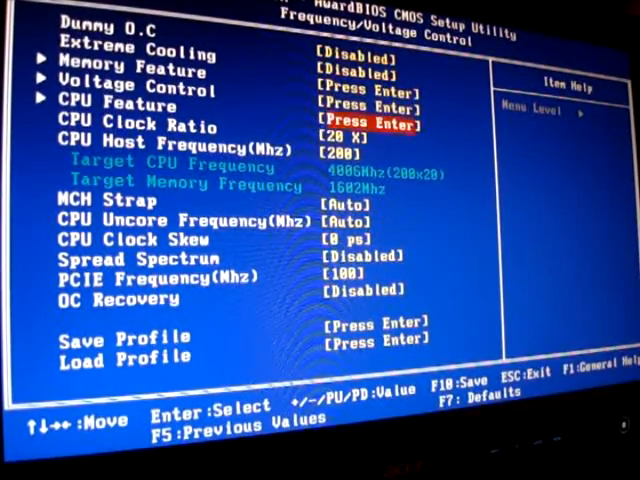
key(down)
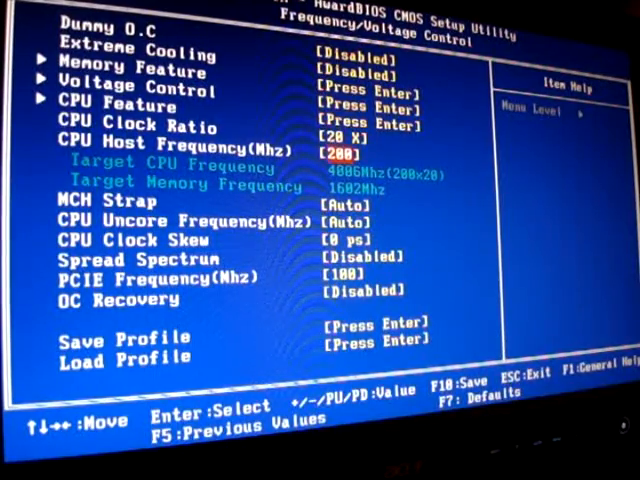
key(down)
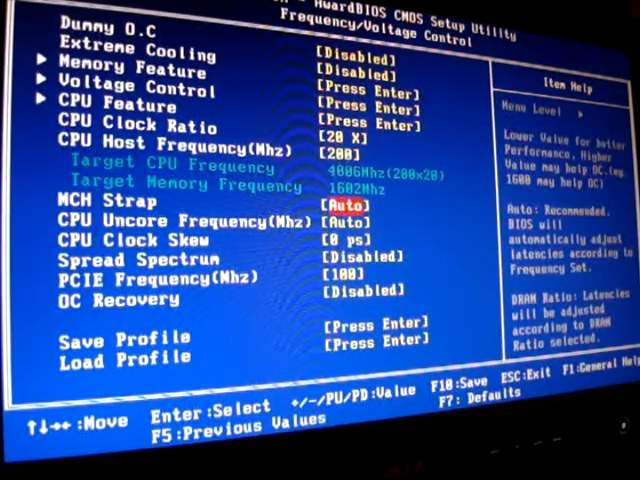
key(down)
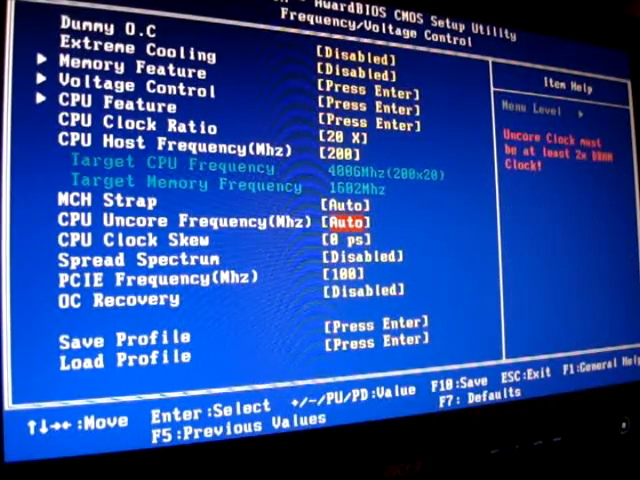
key(Down)
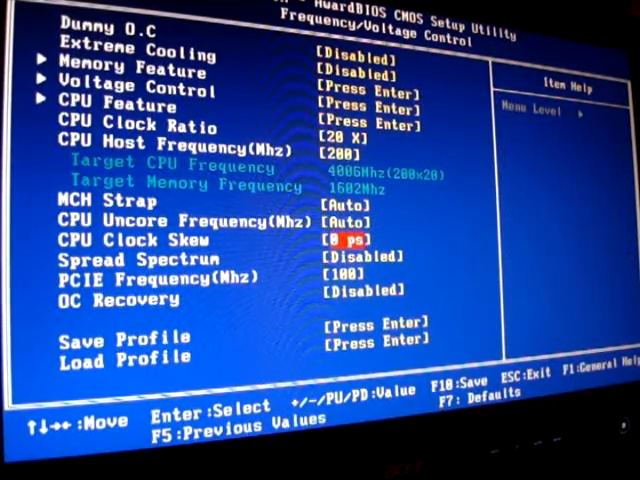
key(Down)
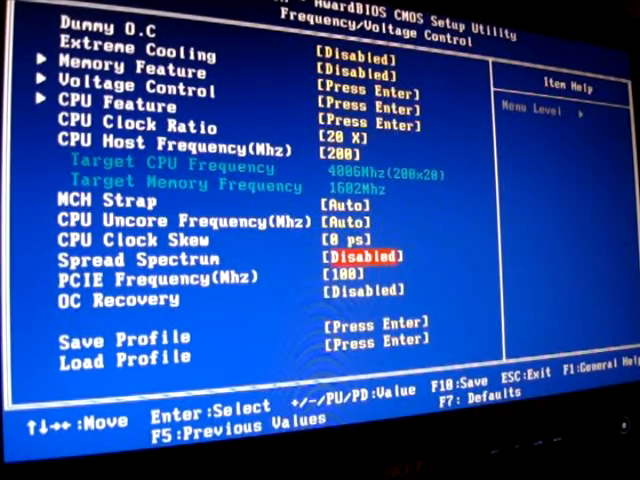
key(down)
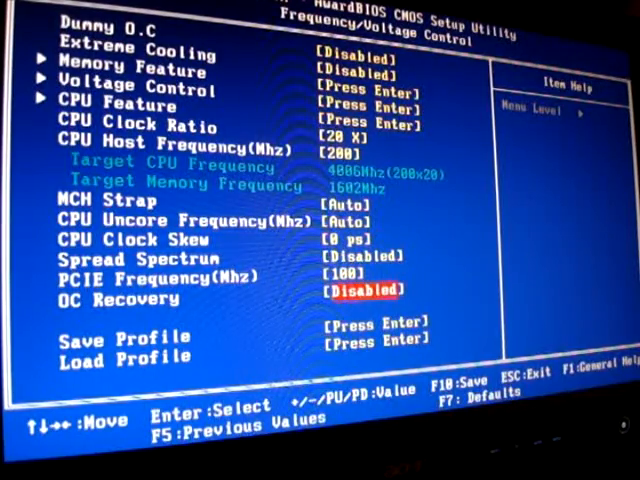
key(up)
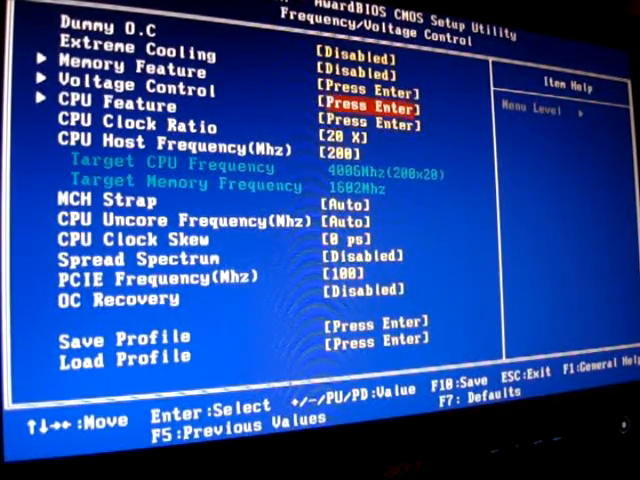
key(enter)
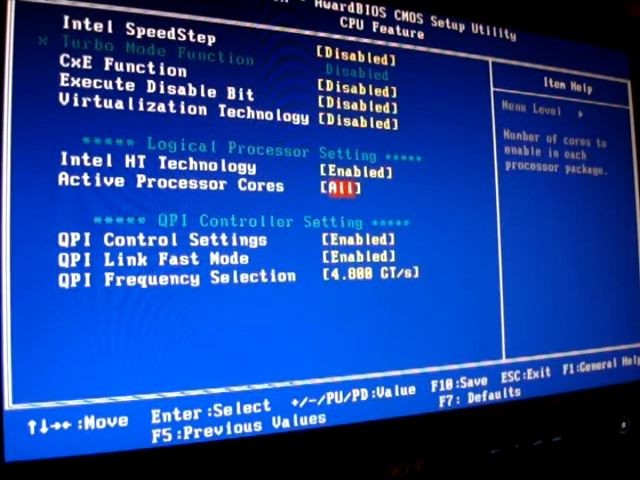
key(down)
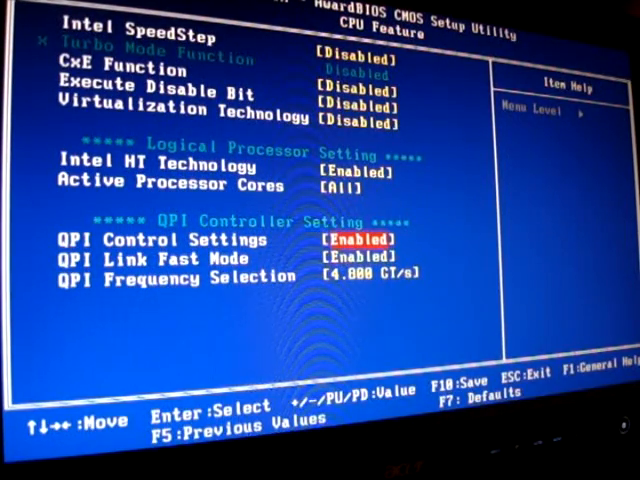
key(Down)
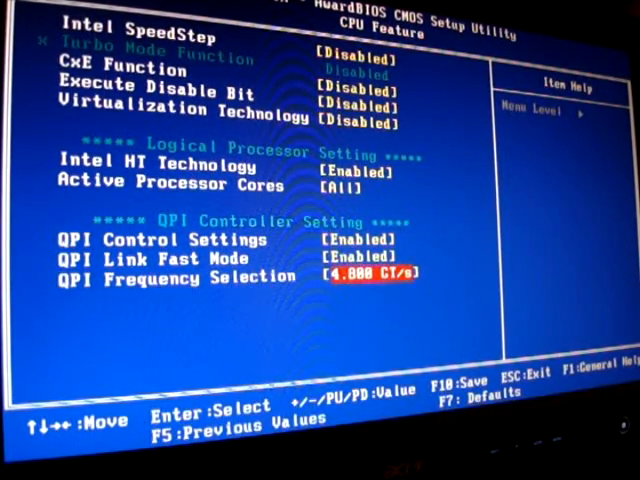